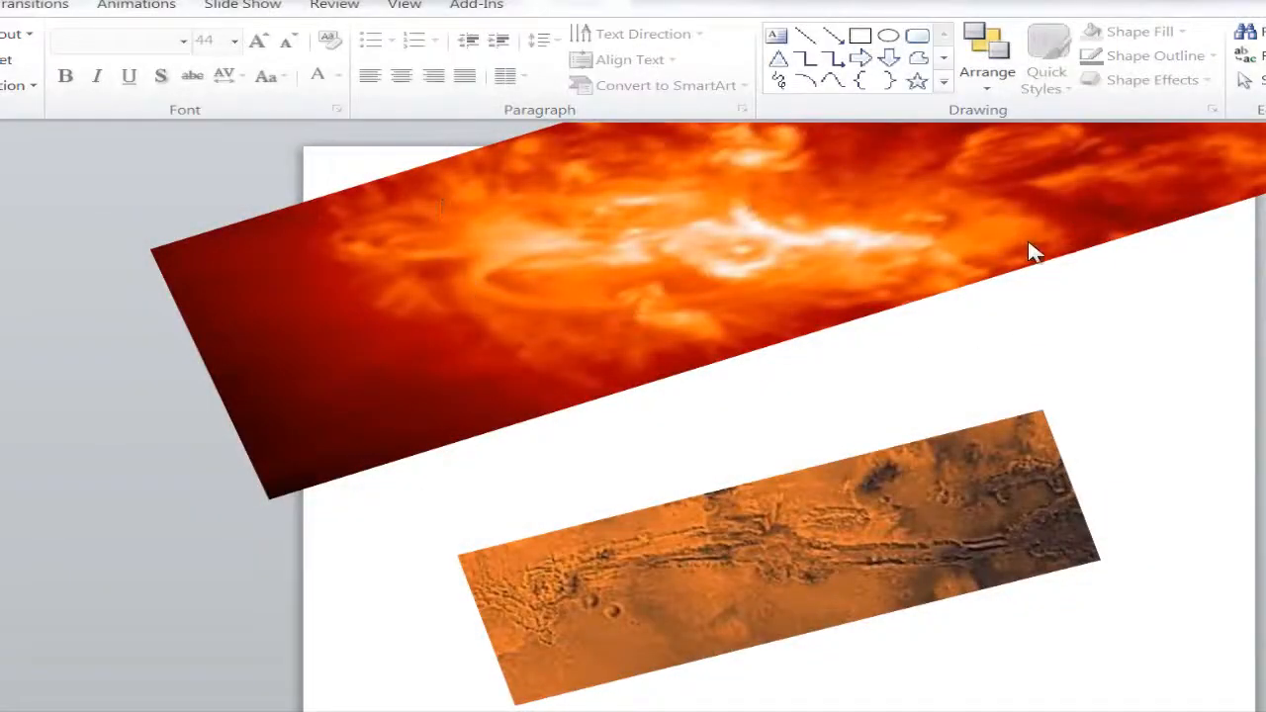
{"action": "mouse_move", "coordinate": [1101, 551]}
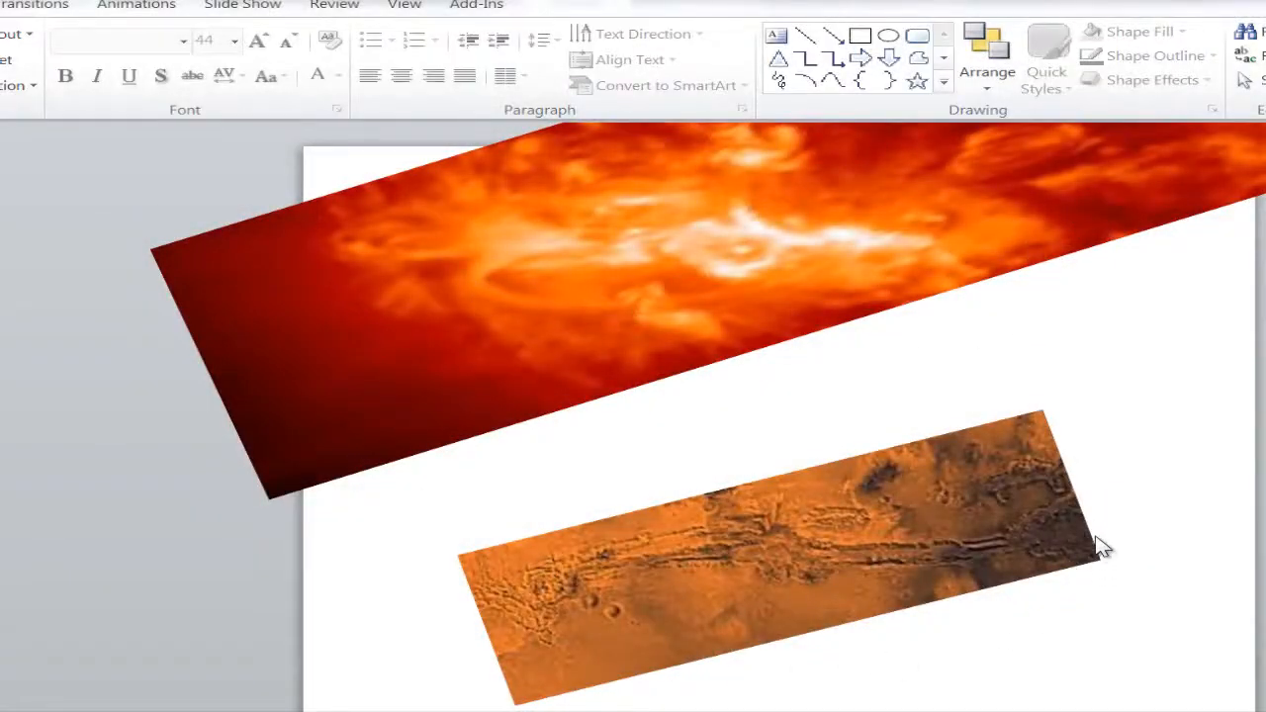
{"action": "mouse_move", "coordinate": [851, 215]}
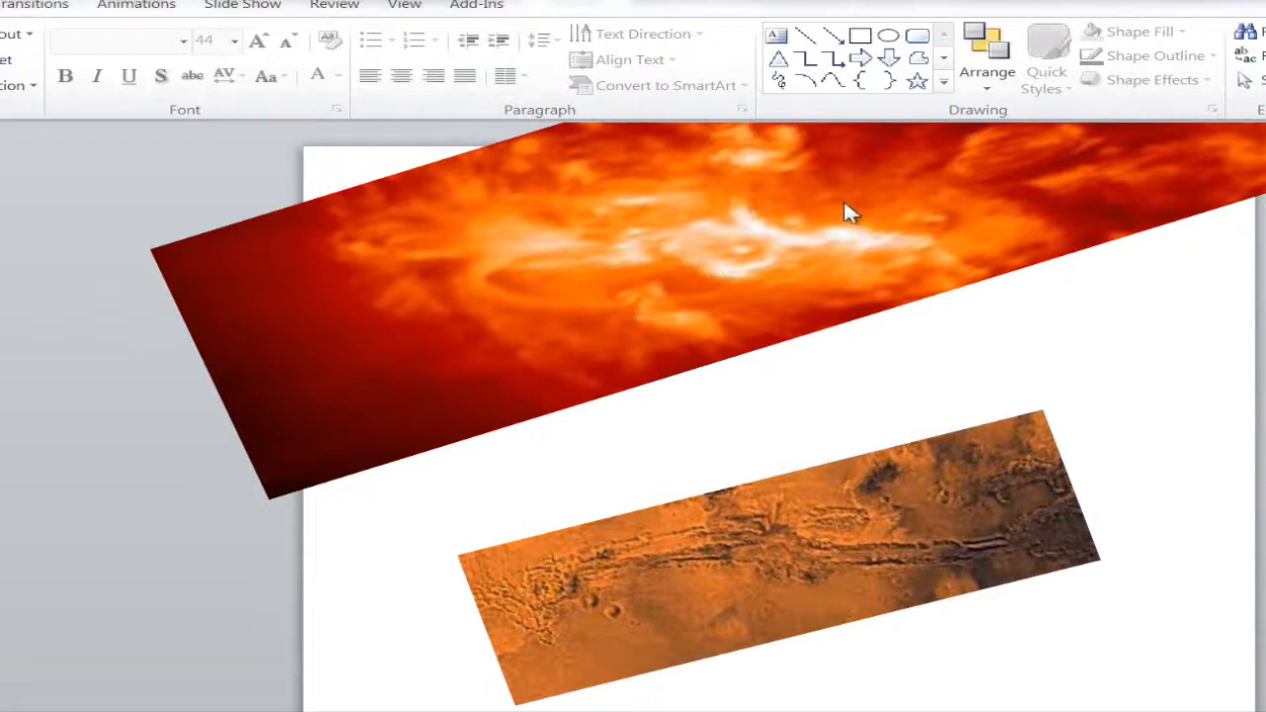
{"action": "mouse_move", "coordinate": [814, 240]}
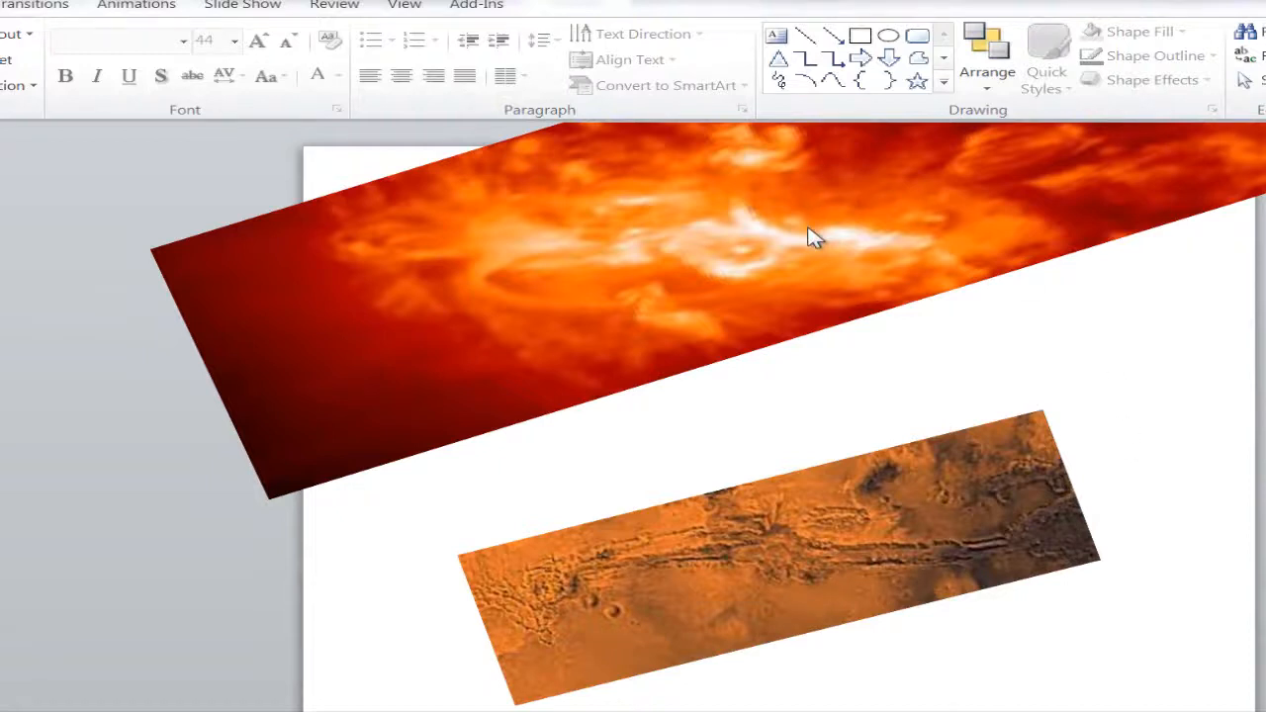
{"action": "mouse_move", "coordinate": [757, 663]}
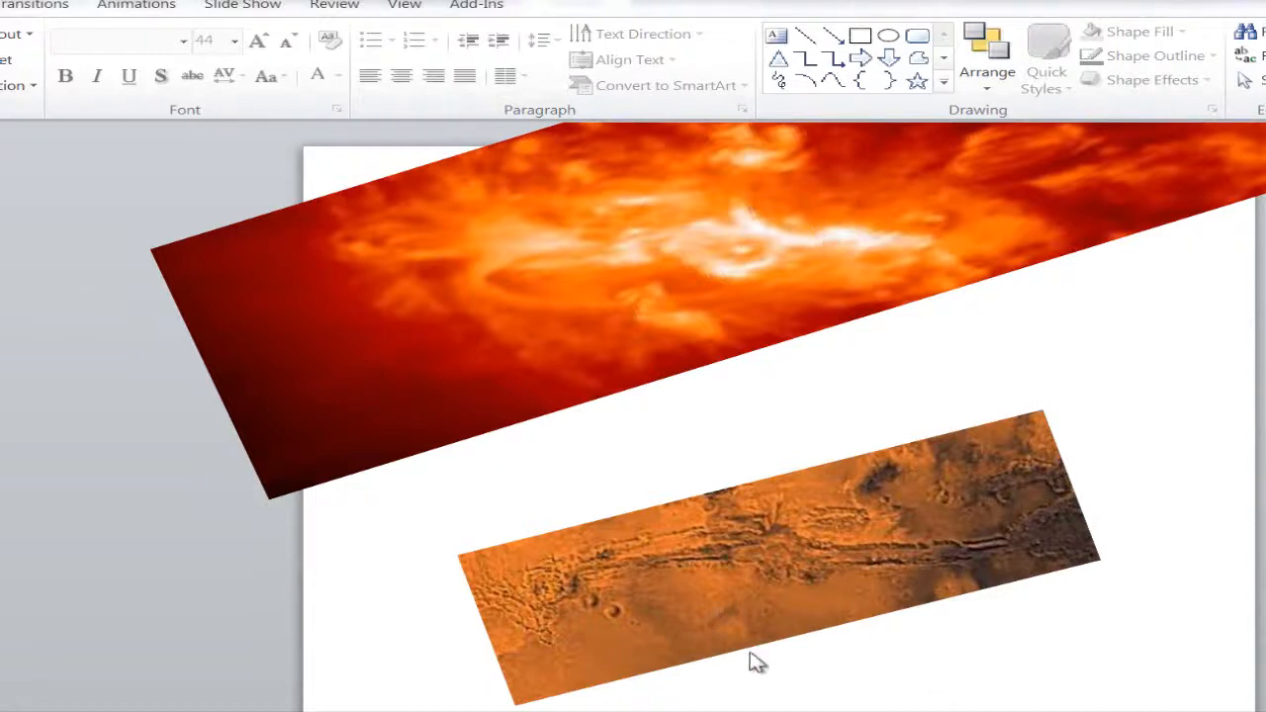
{"action": "mouse_move", "coordinate": [1106, 524]}
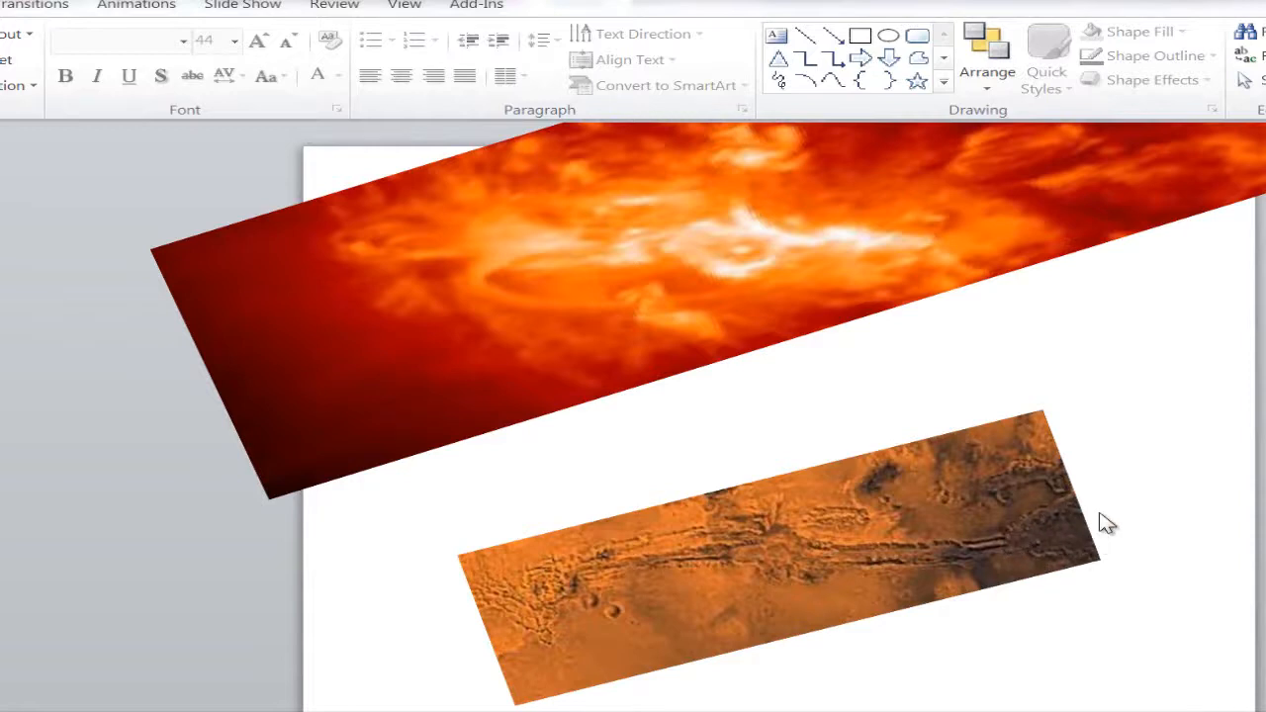
{"action": "mouse_move", "coordinate": [1230, 205]}
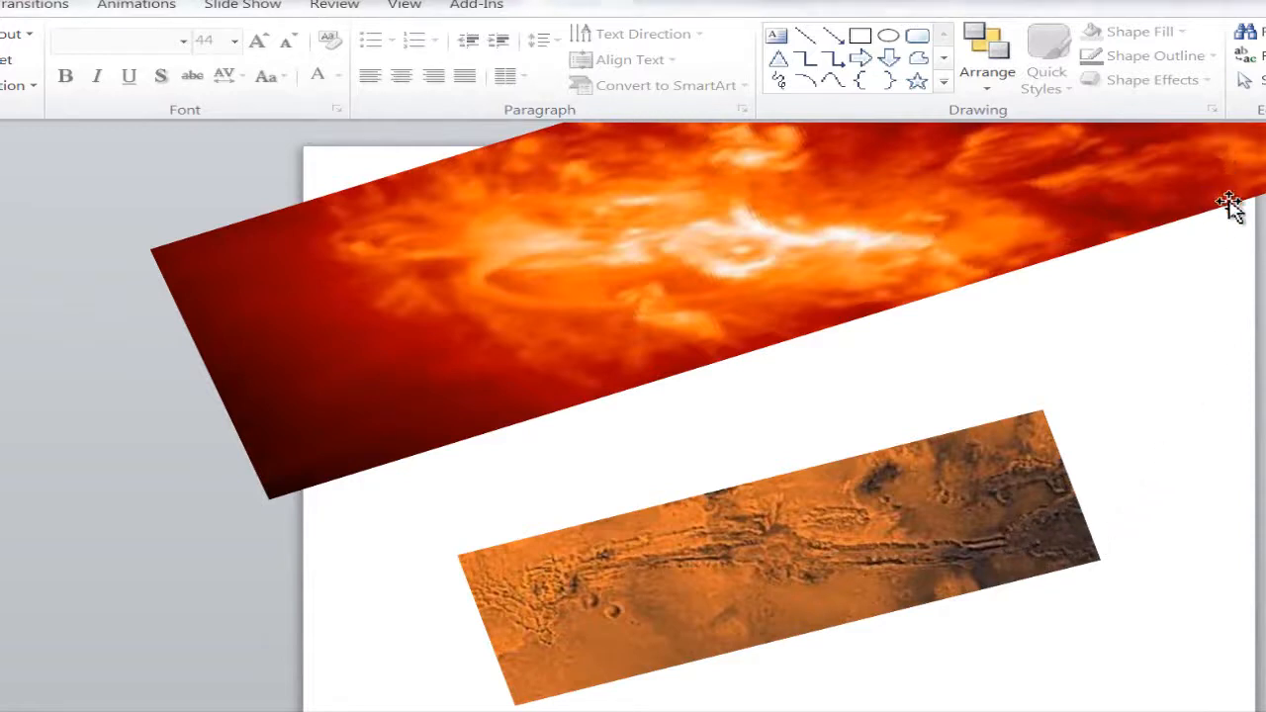
Drag the semi-transparent solar flare picture down until it covers the rotated Mars canyon picture.
{"action": "left_click_drag", "start_coordinate": [1230, 202], "coordinate": [1180, 299]}
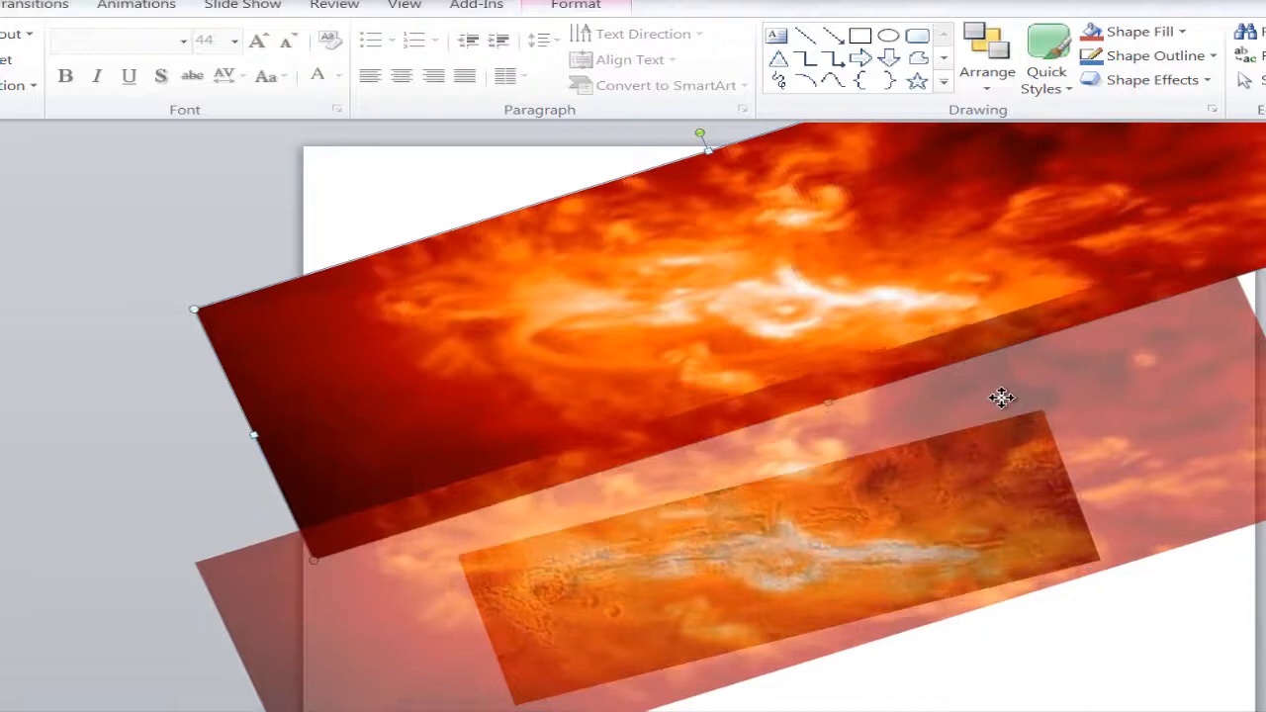
{"action": "left_click_drag", "start_coordinate": [1002, 398], "coordinate": [1009, 345]}
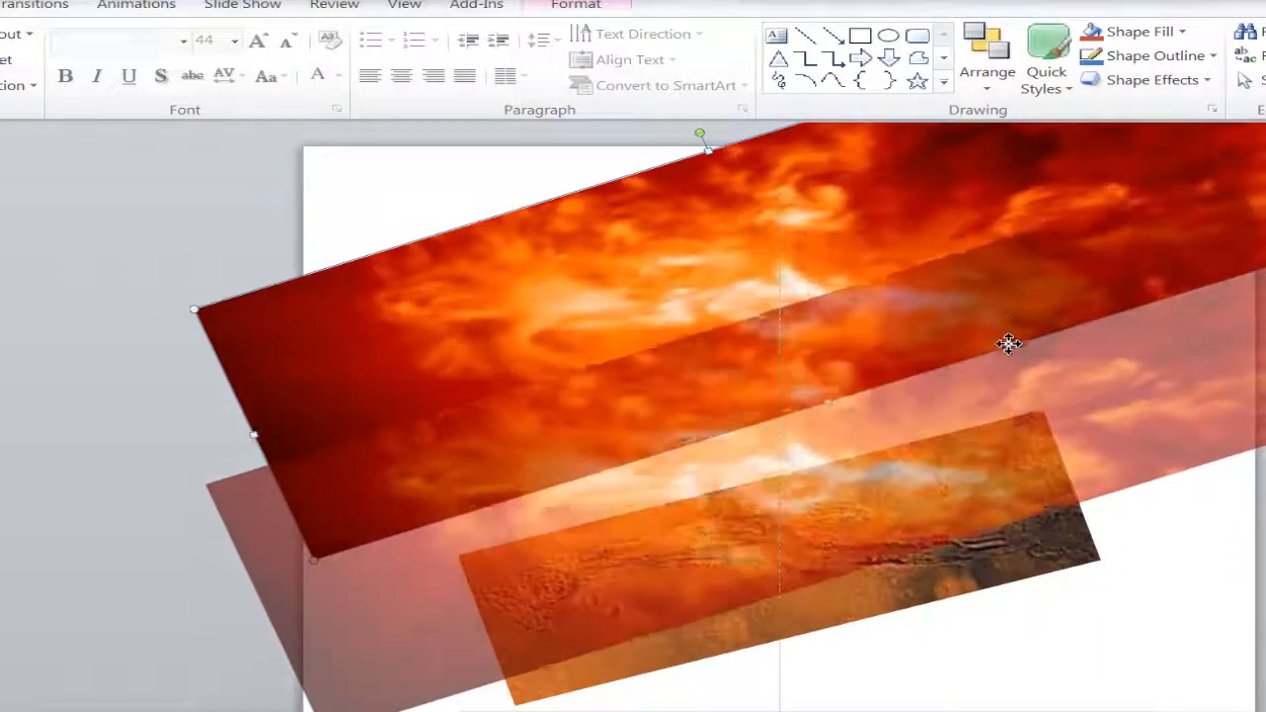